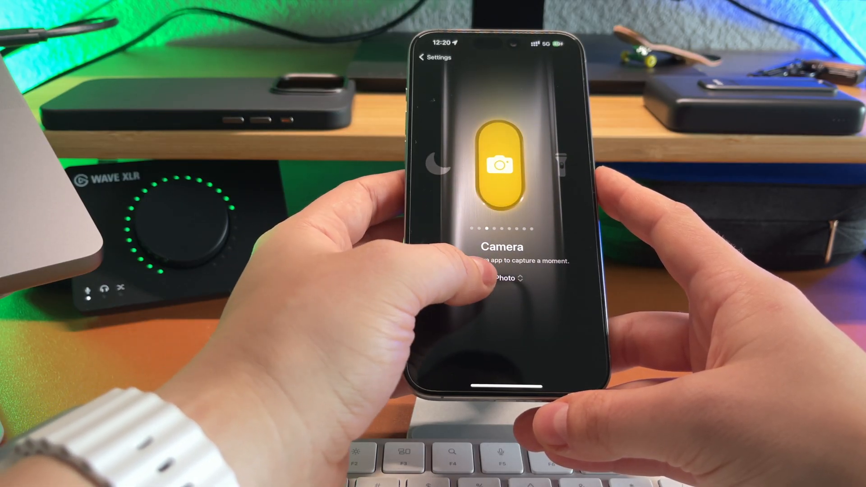
{"action": "scroll", "scroll_direction": "left", "scroll_amount": 3}
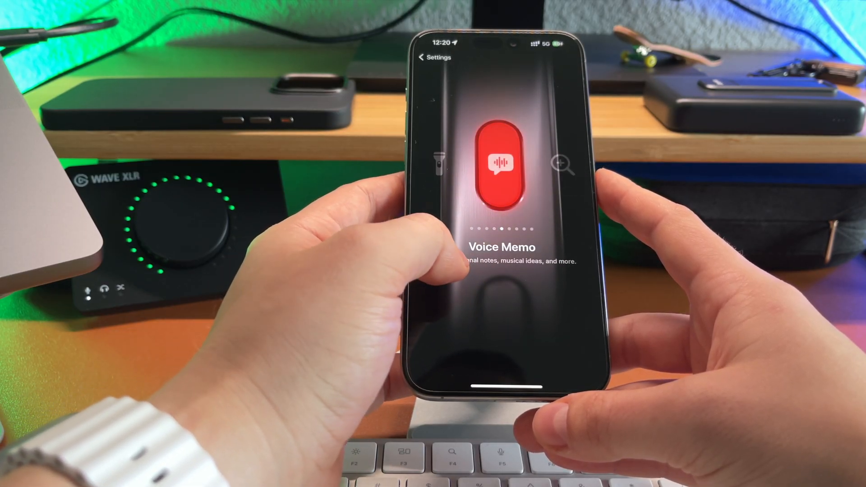